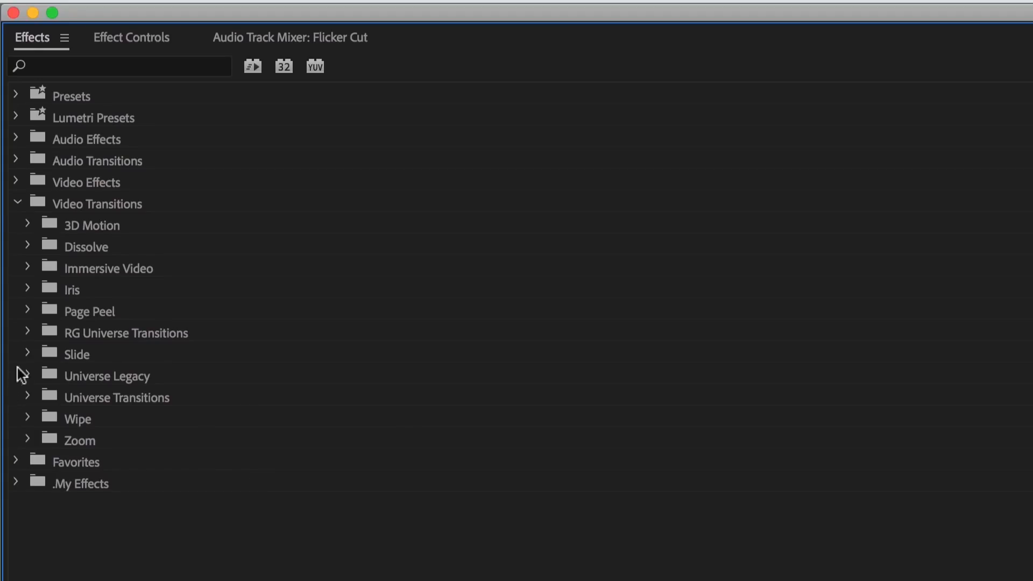
- Apply uni.Flicker Cut to the Old House / Old Village House Window cut and preview it
click(28, 332)
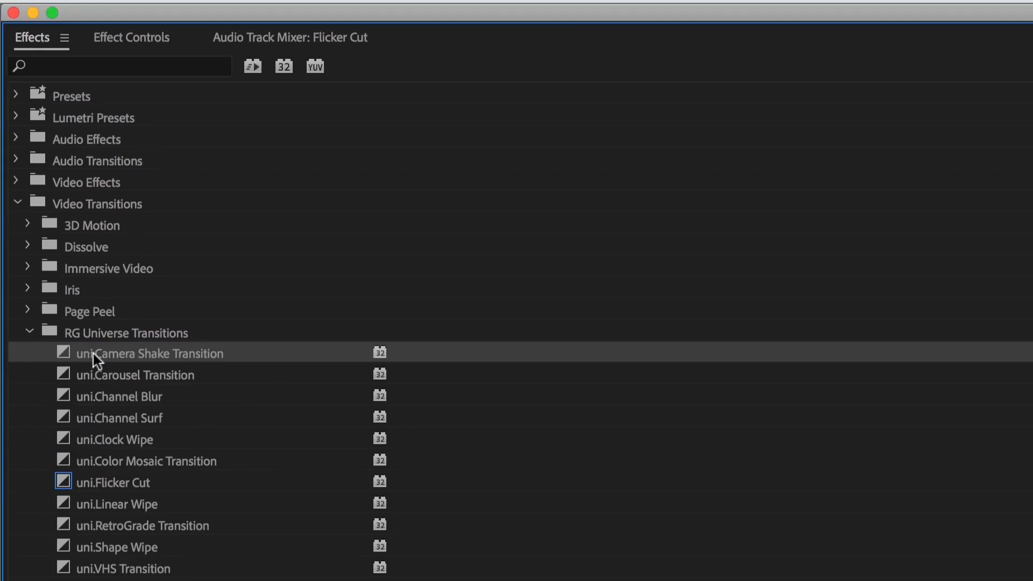
mouse_move(117, 486)
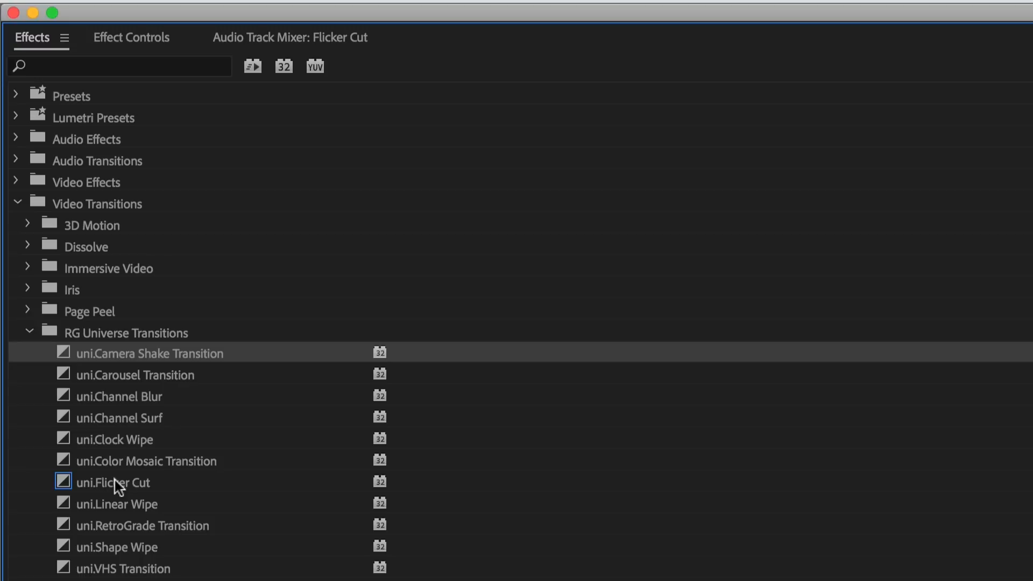
click(112, 482)
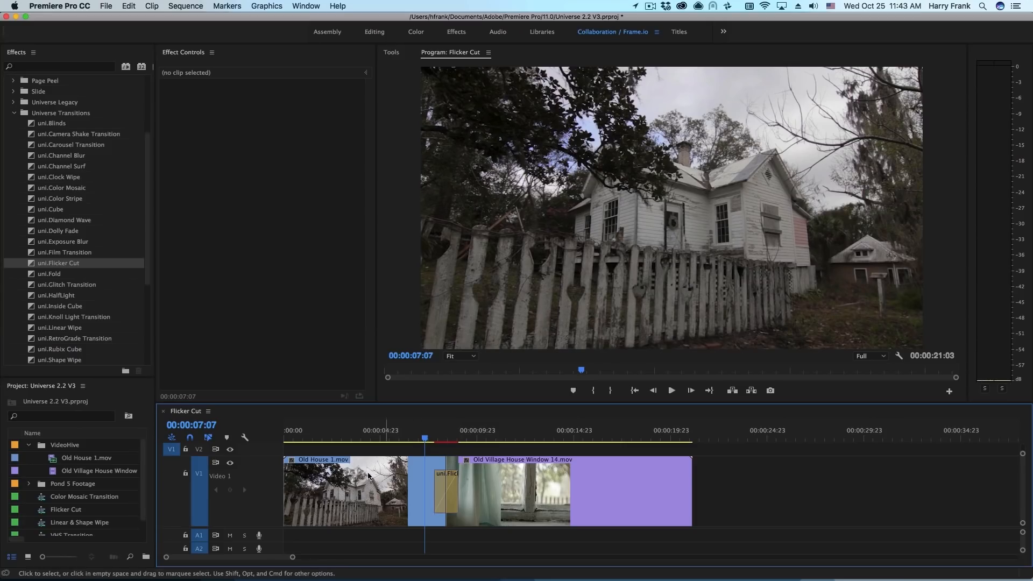
mouse_move(496, 487)
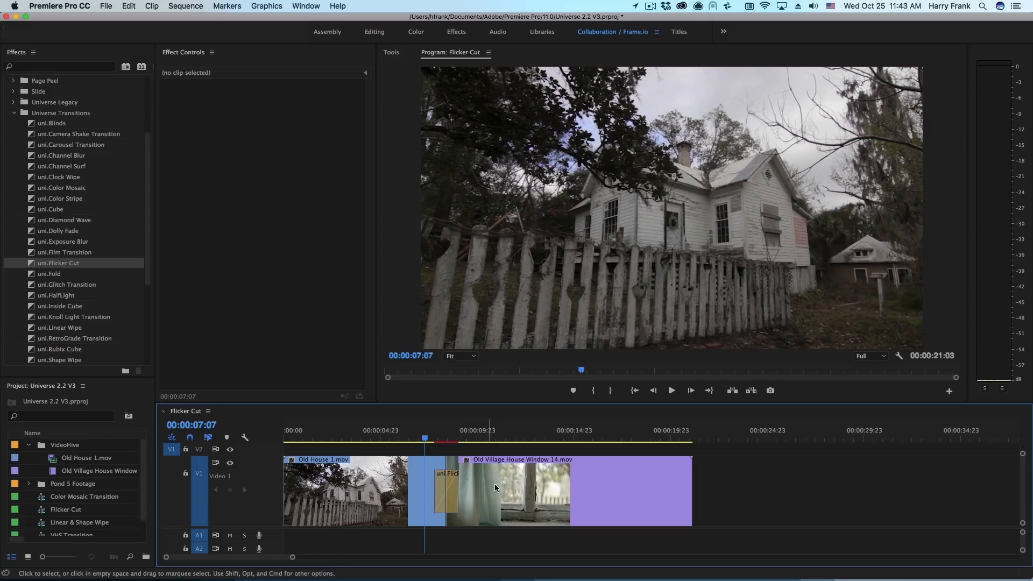
mouse_move(300, 513)
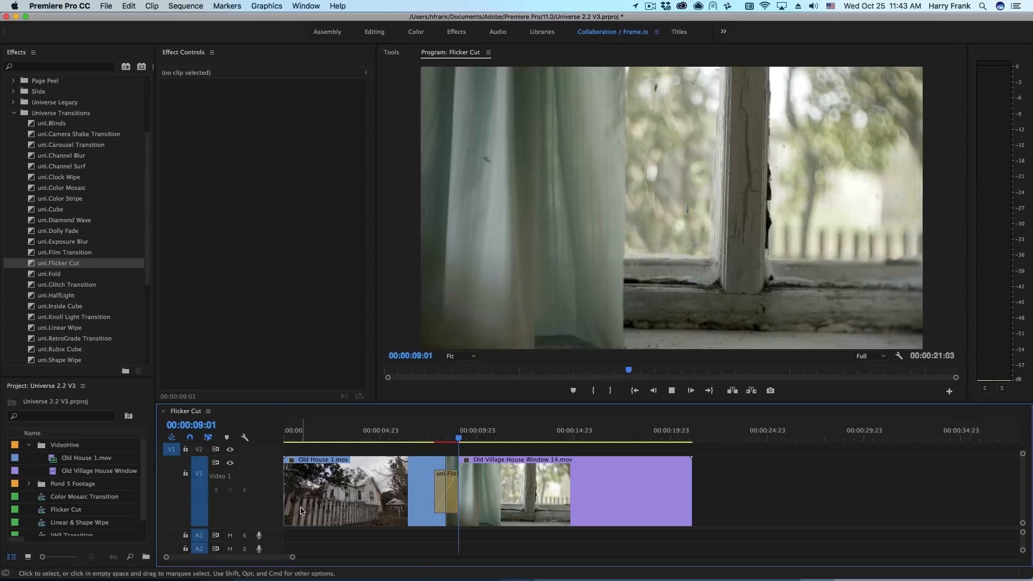
click(438, 438)
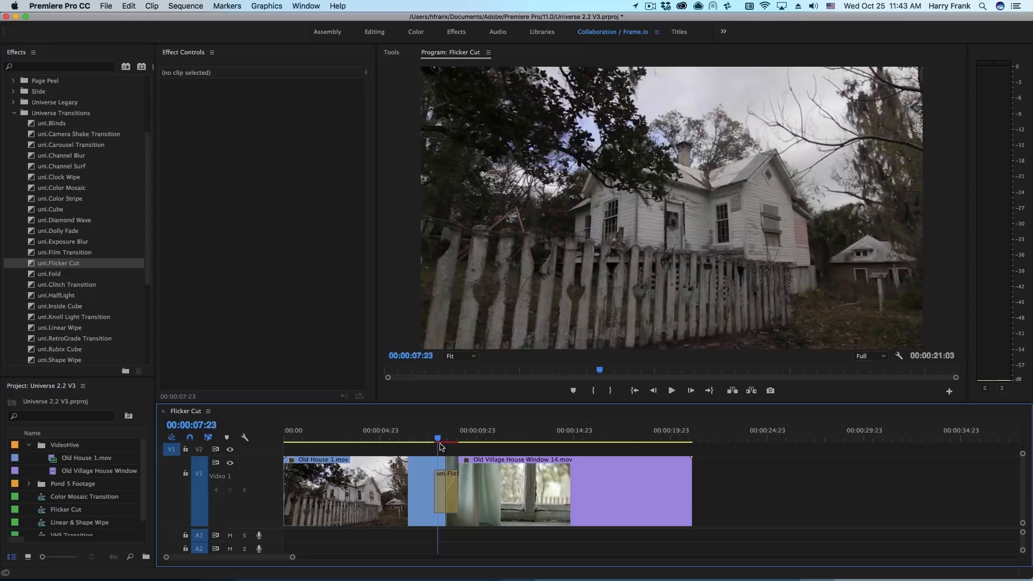
- Select the Flicker Cut transition, keep the C/A pattern, and scrub through the cut
click(446, 491)
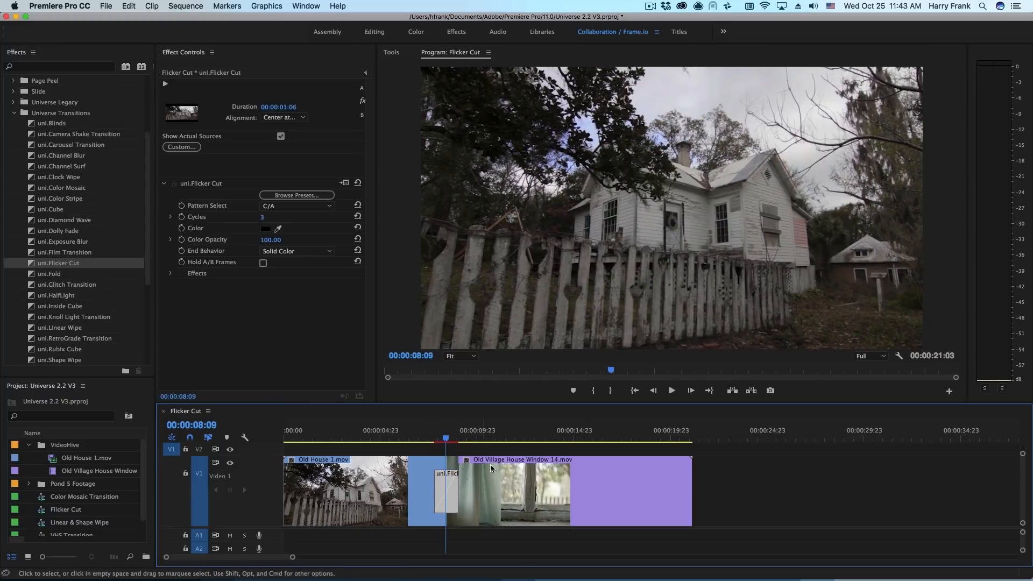
mouse_move(467, 281)
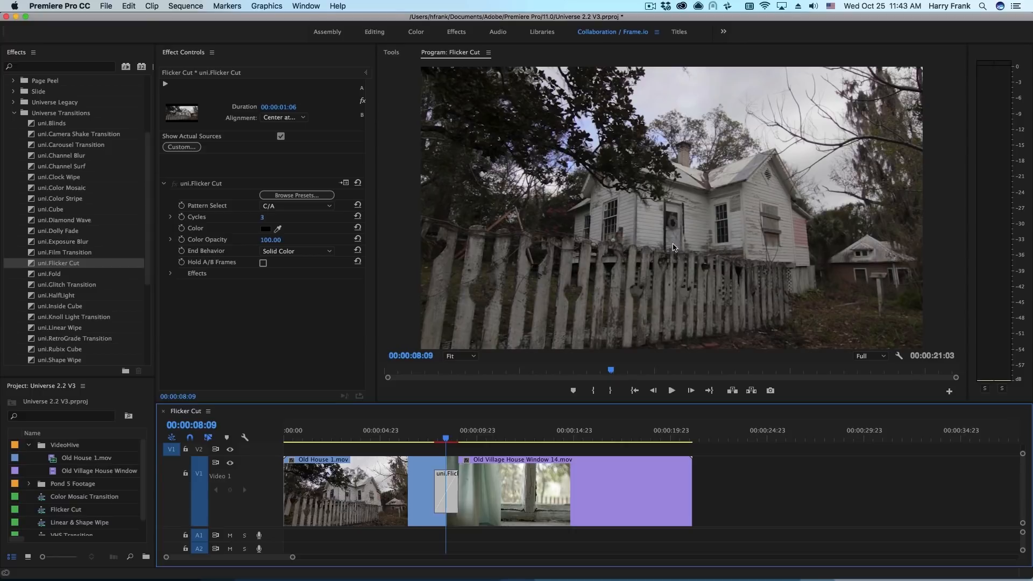
mouse_move(299, 218)
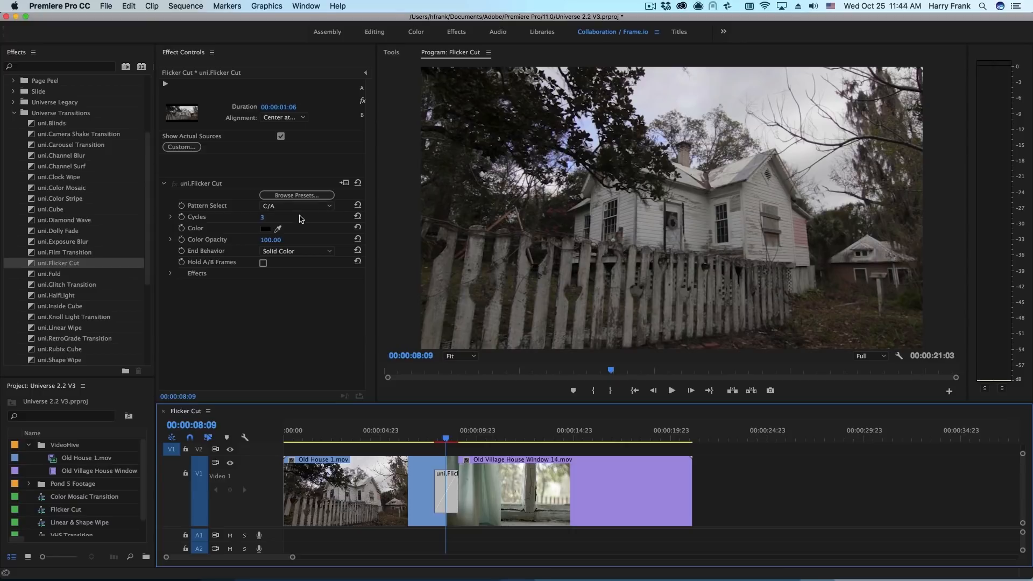
mouse_move(256, 211)
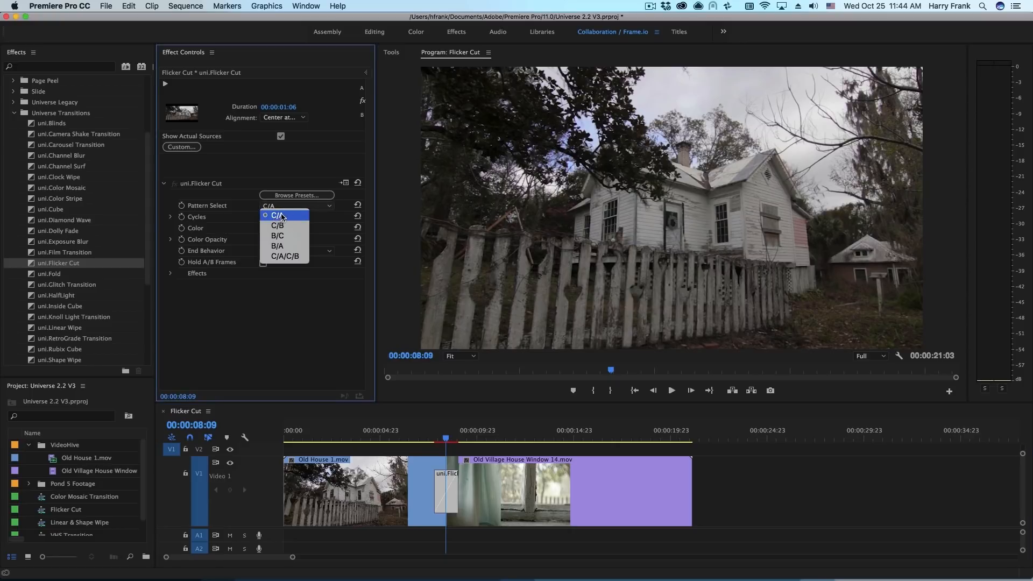
mouse_move(277, 236)
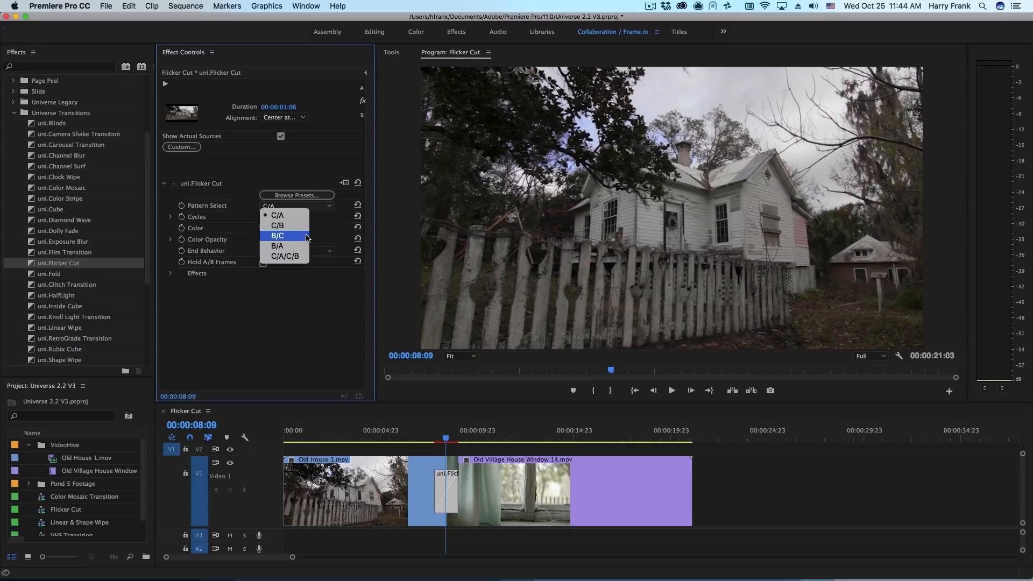
mouse_move(276, 215)
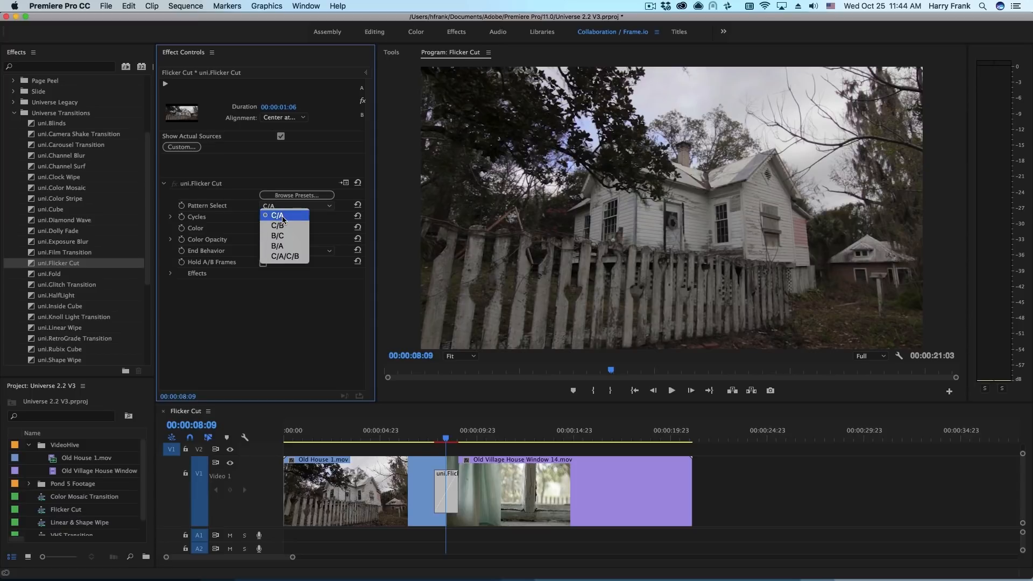
click(276, 215)
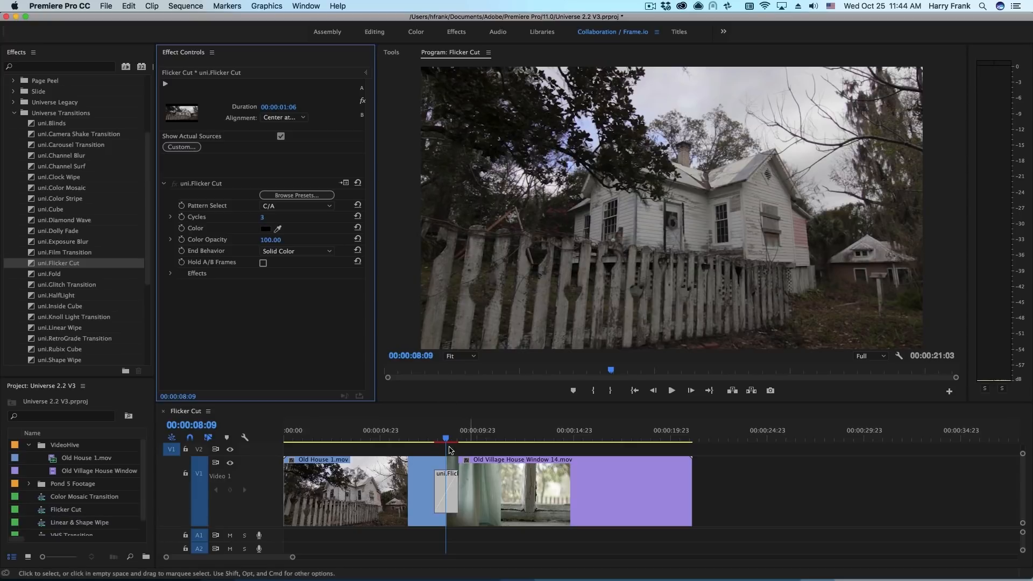
click(438, 440)
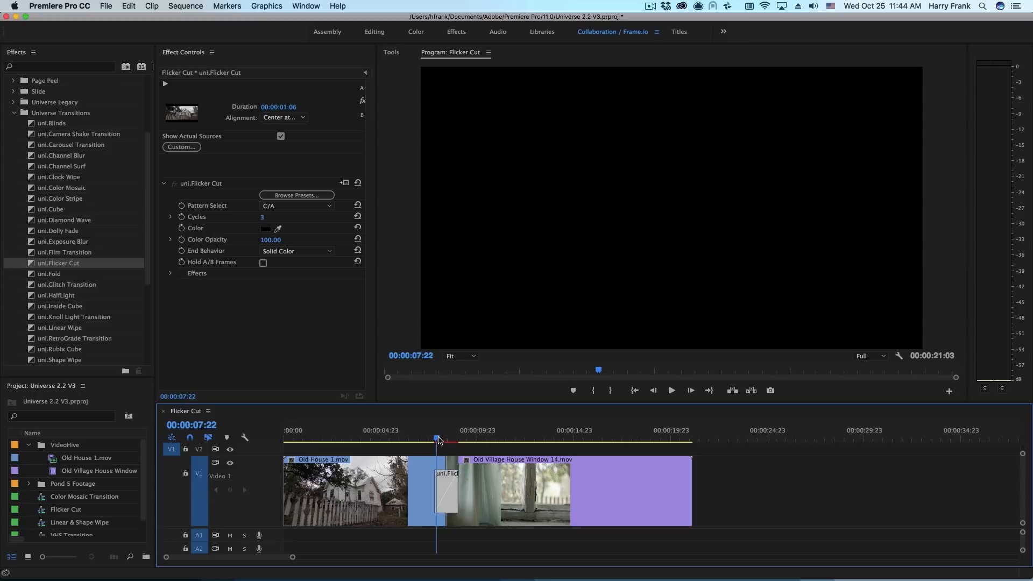
click(443, 440)
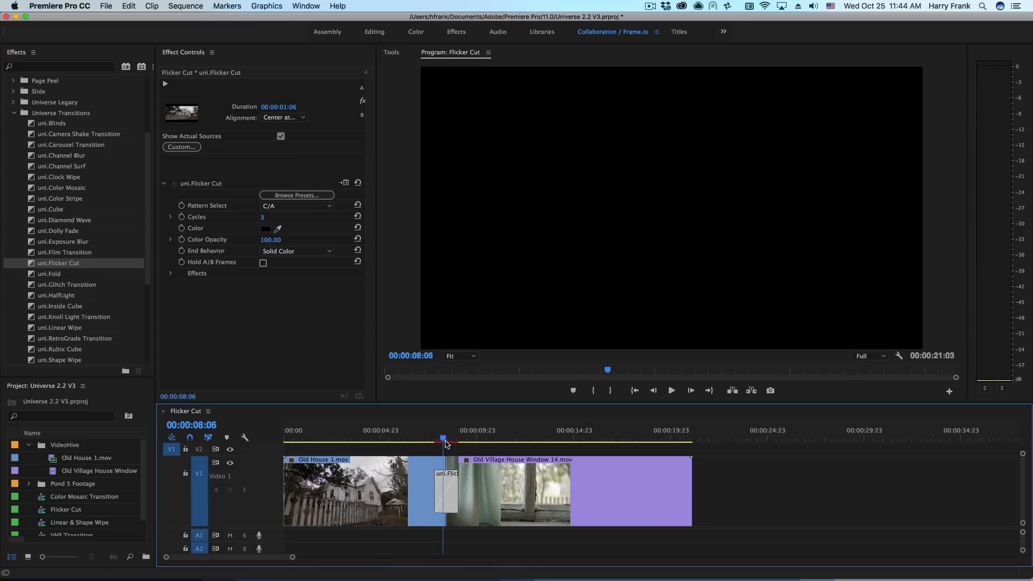
click(450, 439)
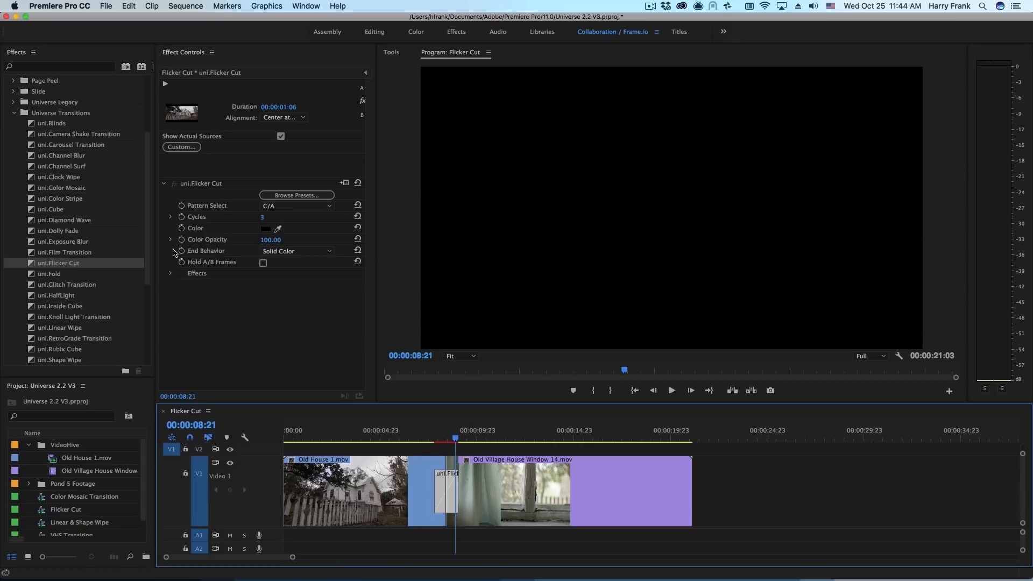
- Set Flicker Cut's End Behavior to None
click(295, 252)
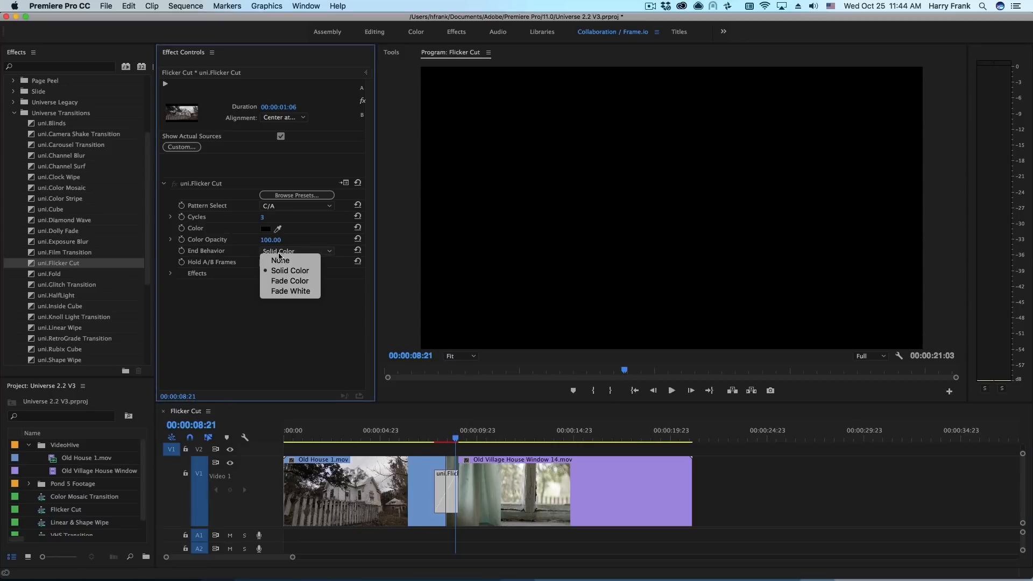
mouse_move(290, 270)
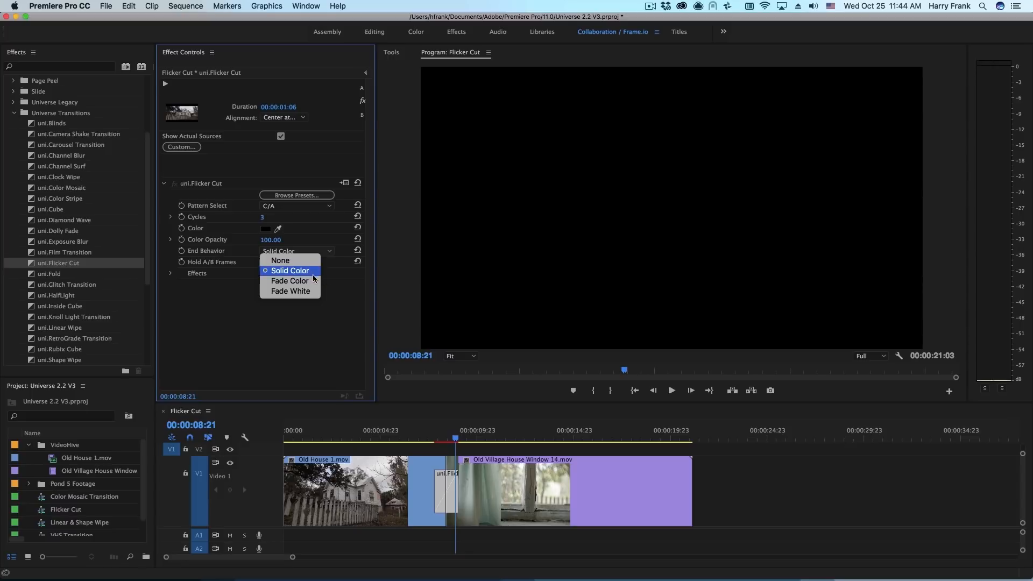
mouse_move(280, 261)
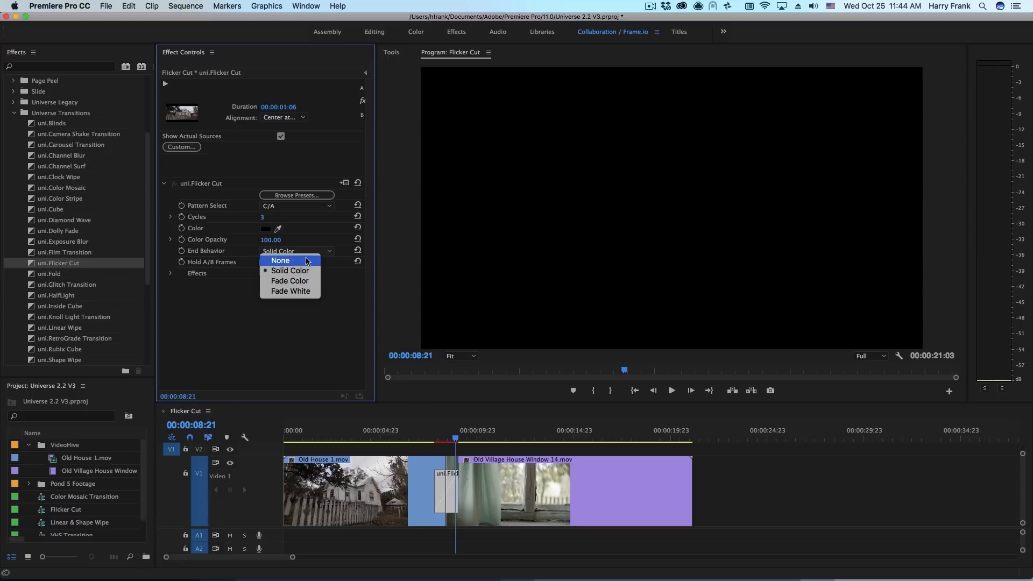
mouse_move(292, 264)
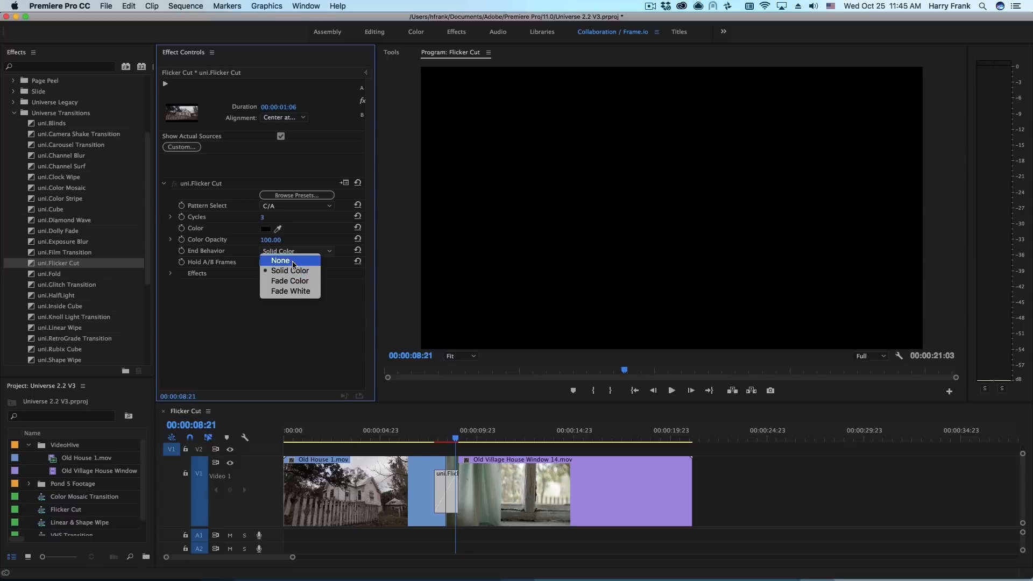
click(280, 259)
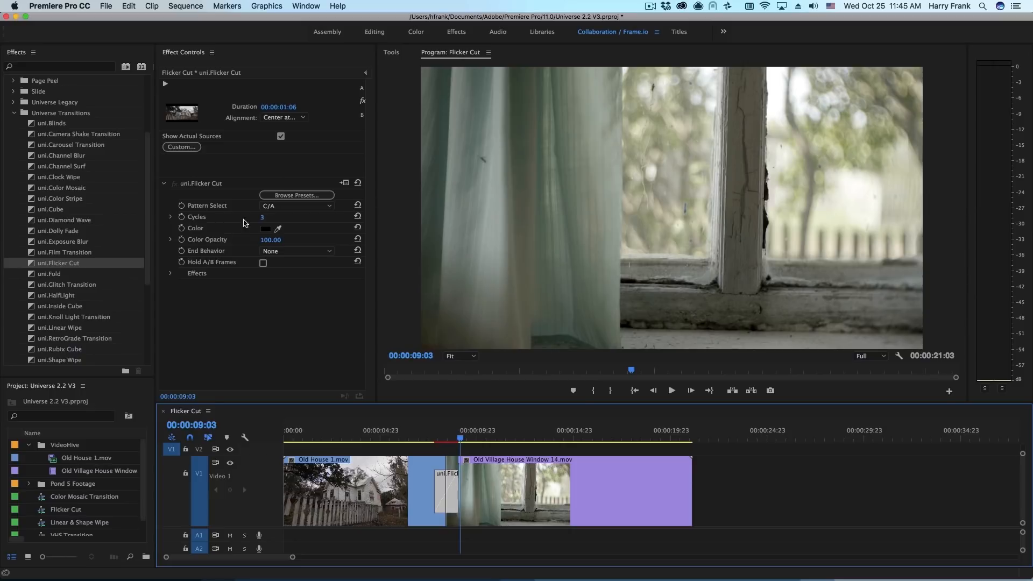
mouse_move(385, 291)
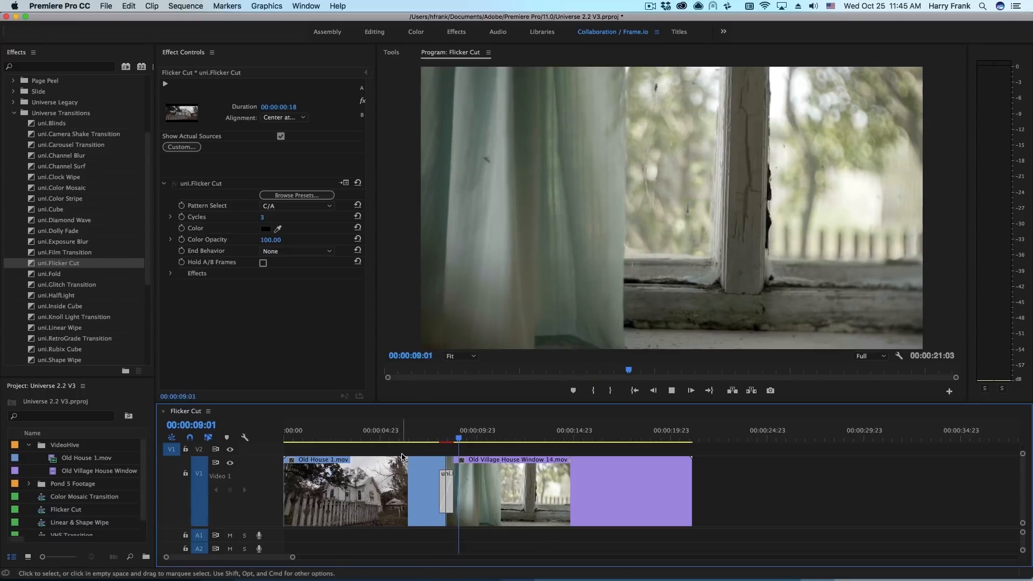
- Try Fade Color as the transition's End Behavior
click(435, 438)
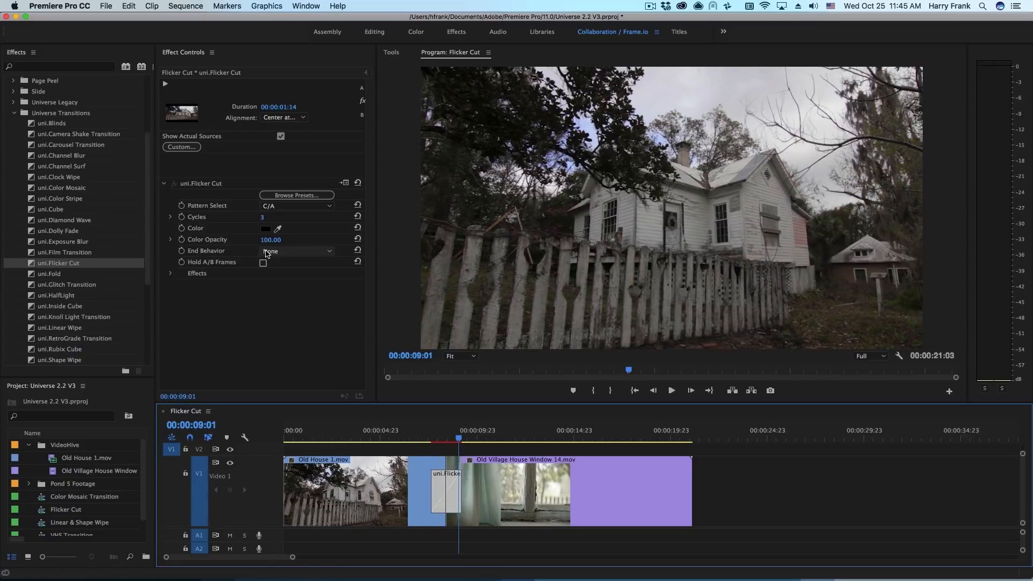
click(296, 251)
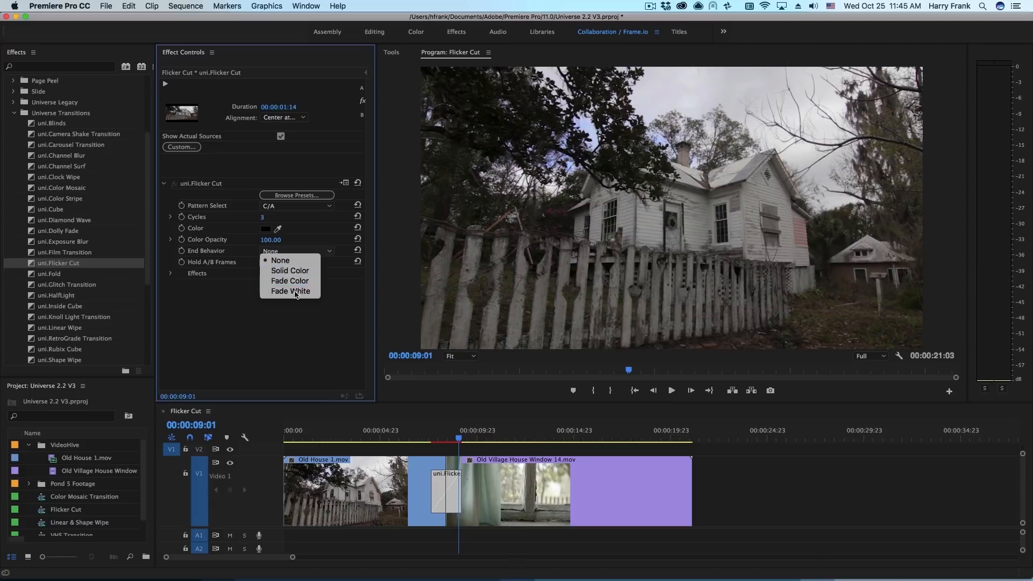
click(289, 281)
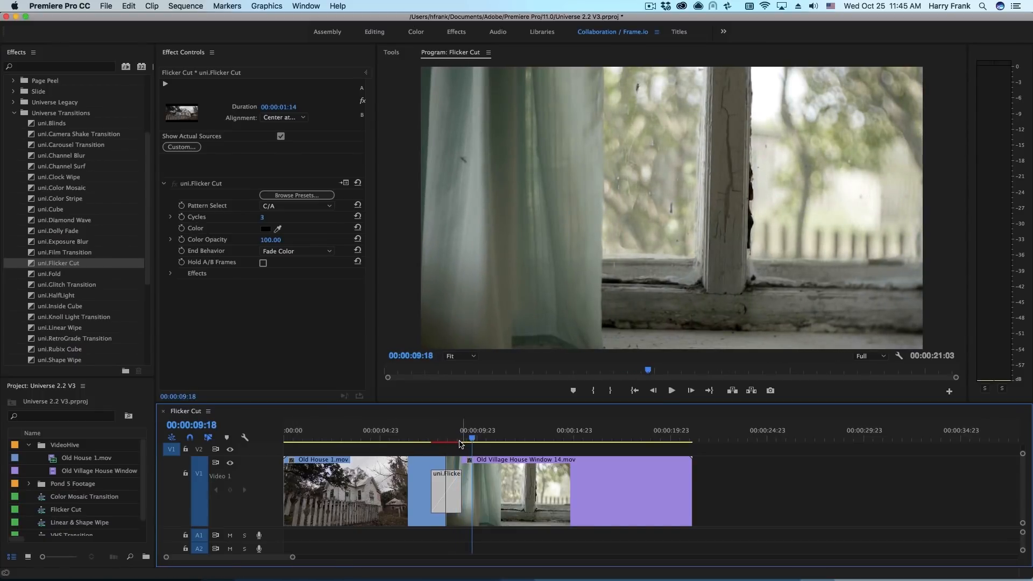
- Change End Behavior to Fade White, then to Solid Color
click(296, 251)
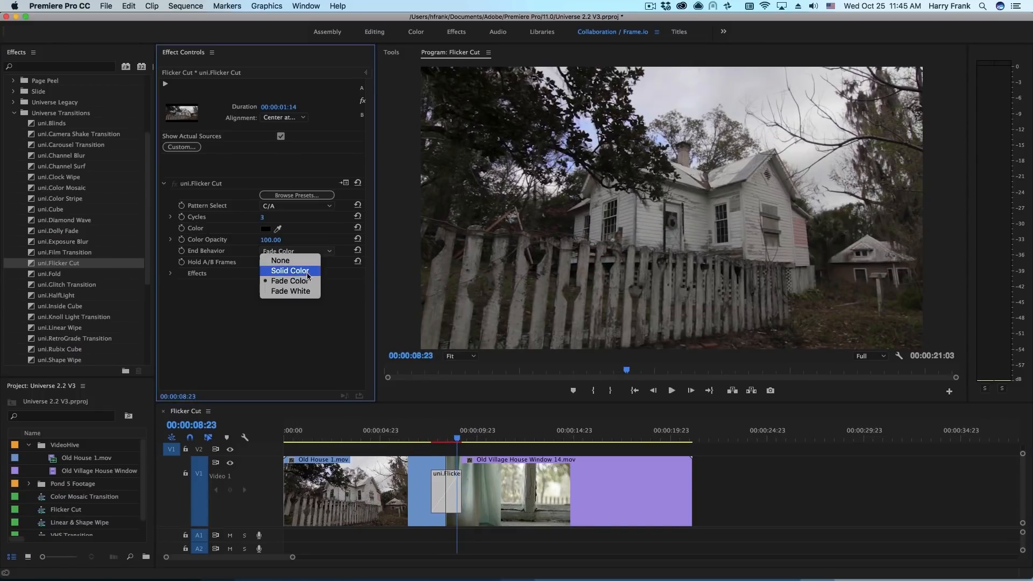
click(291, 290)
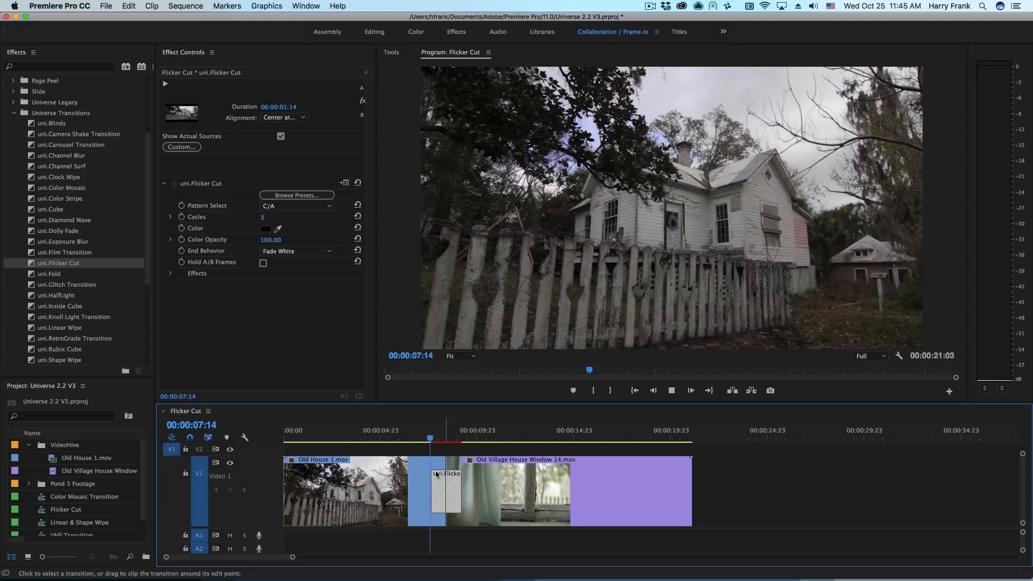
click(296, 251)
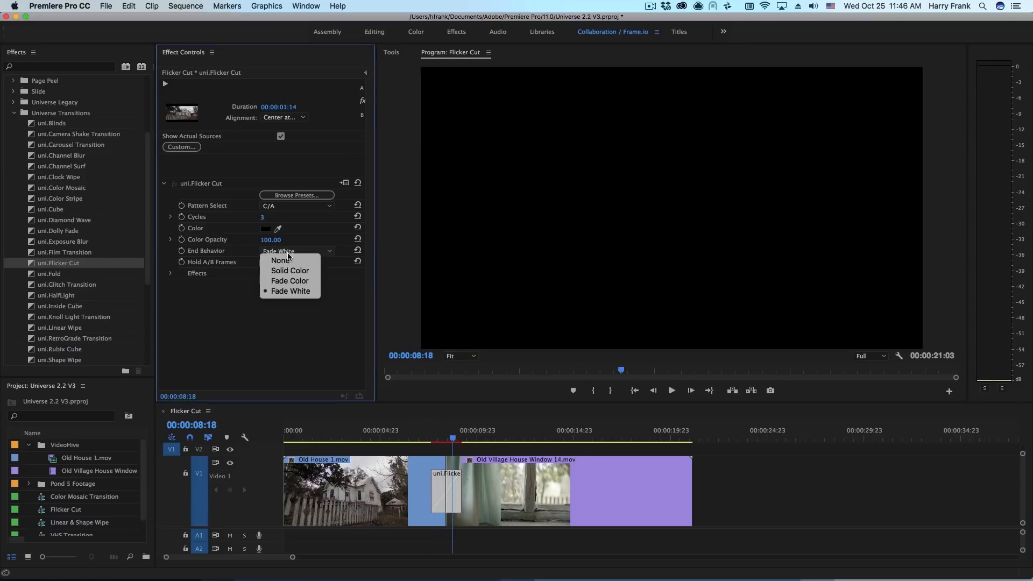
click(289, 270)
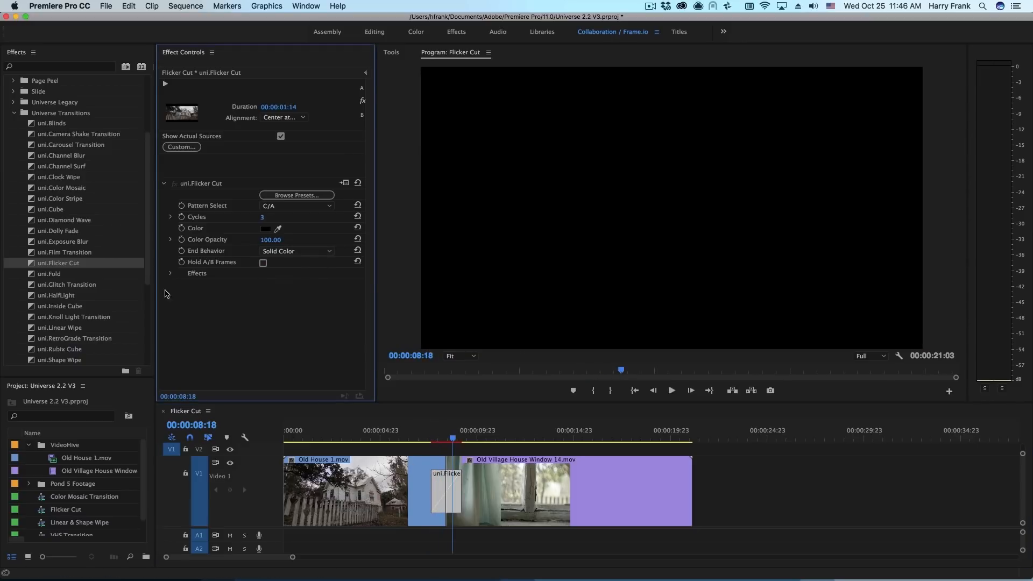
mouse_move(170, 277)
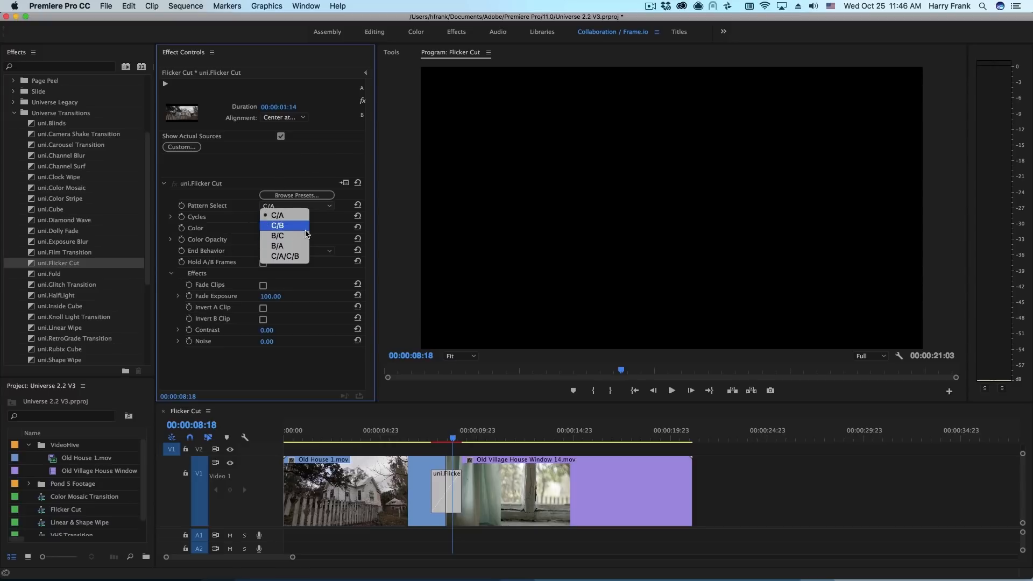
mouse_move(291, 256)
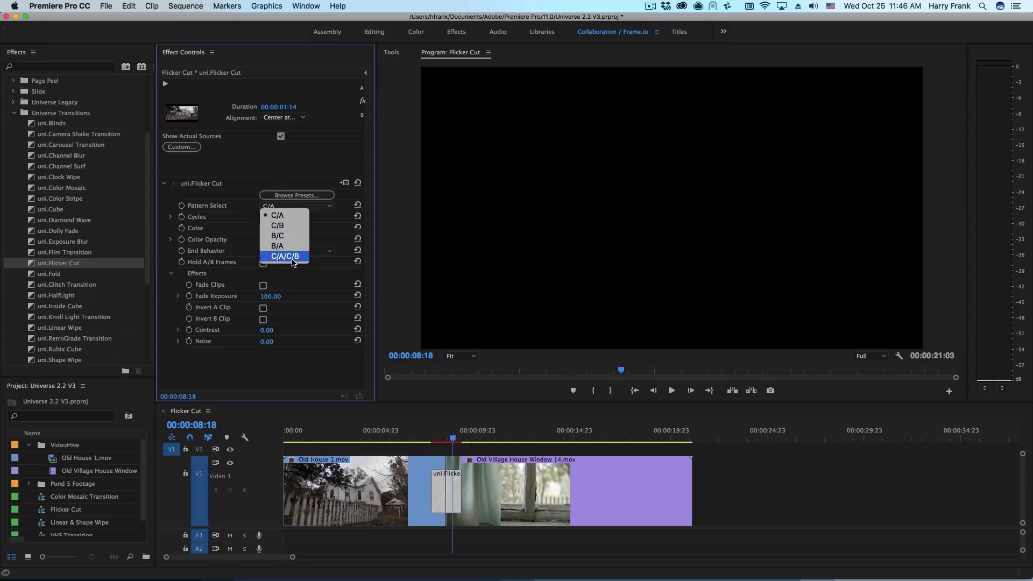
- Use the C/A/C/B pattern with Cycles set to 2, playhead before the cut
click(284, 256)
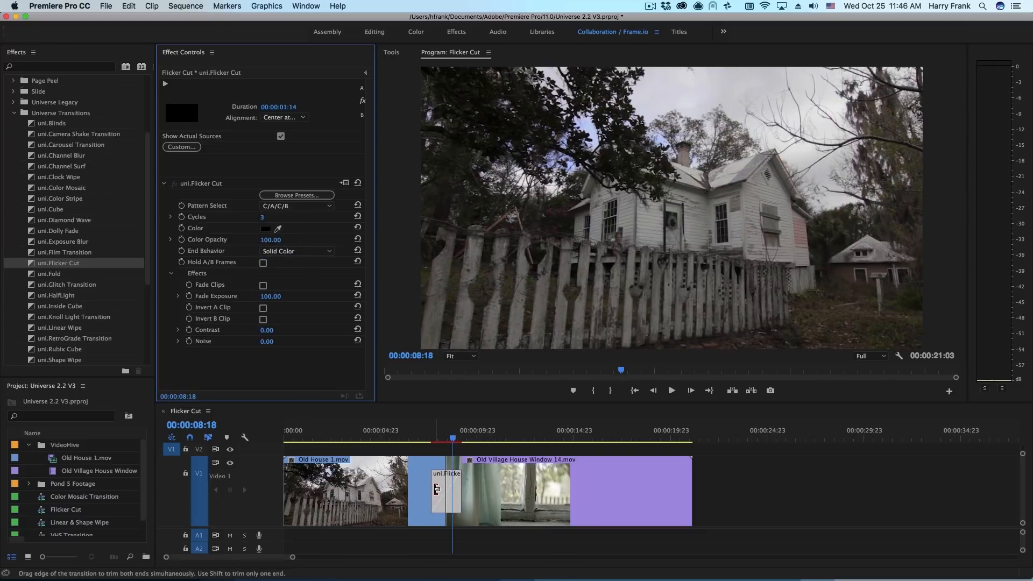
triple_click(273, 217)
text(2)
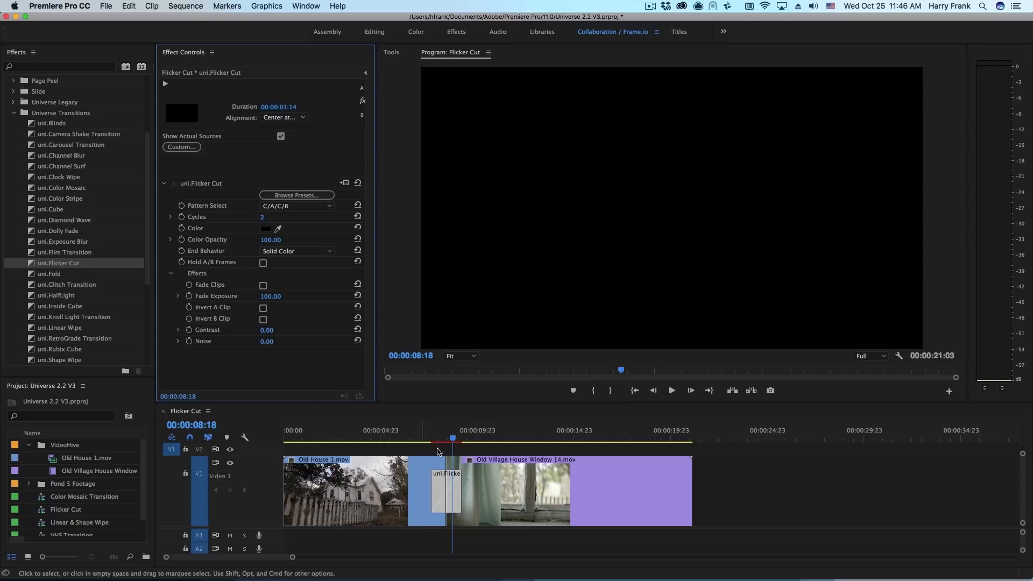
click(432, 439)
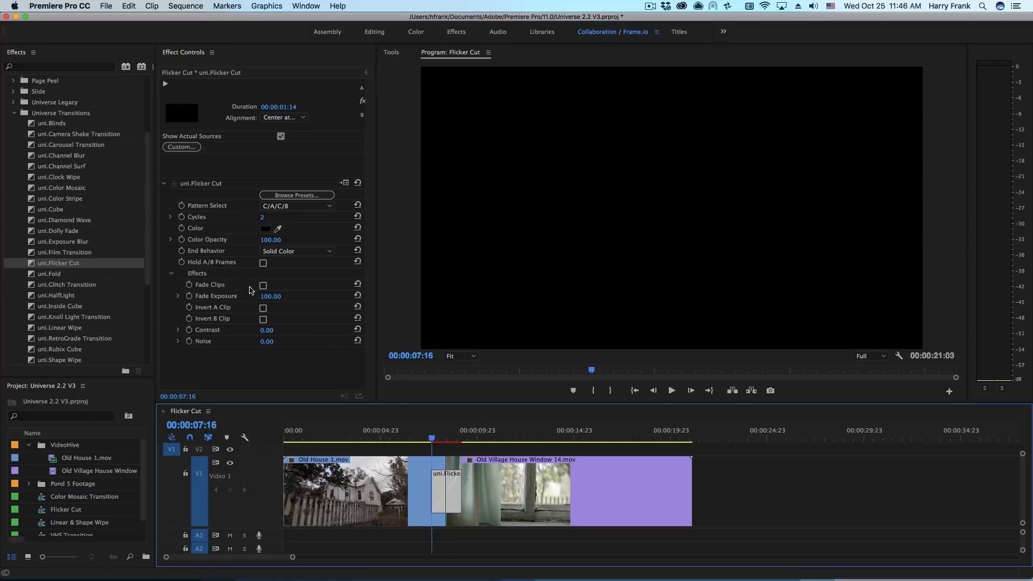
- Enable Fade Clips, raise Fade Exposure to 300, and preview the brighter flicker
click(263, 285)
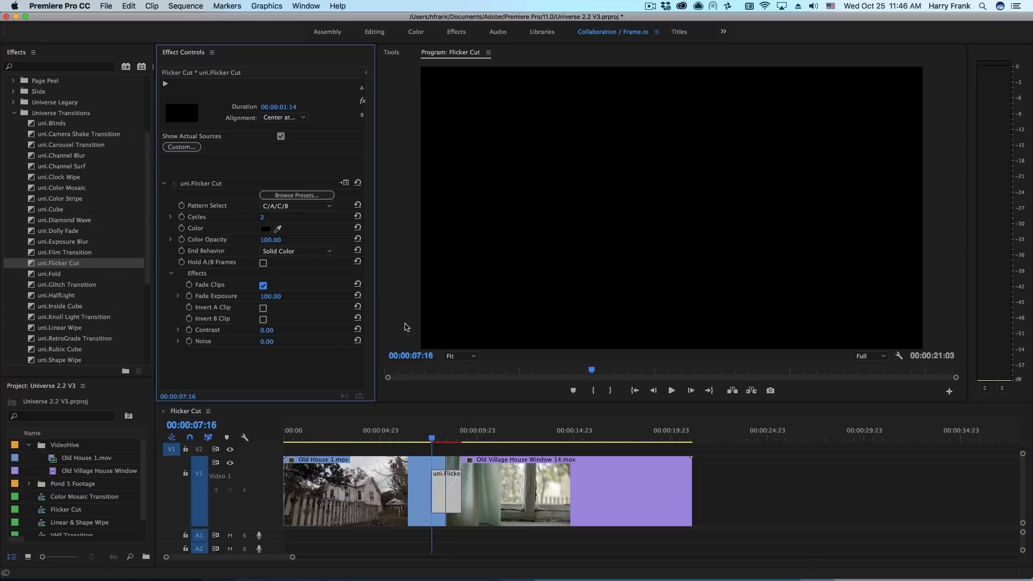
click(437, 440)
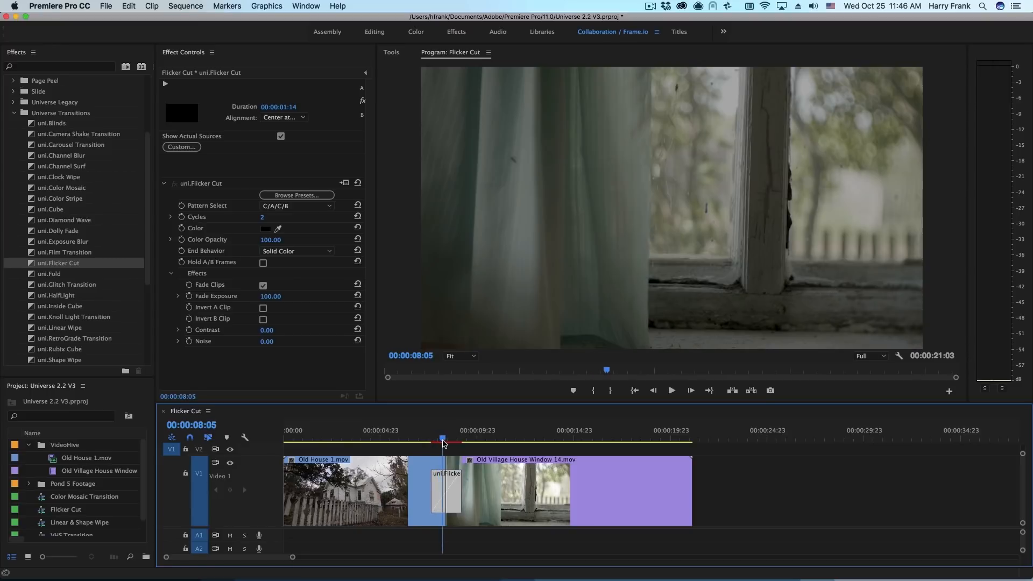
click(449, 438)
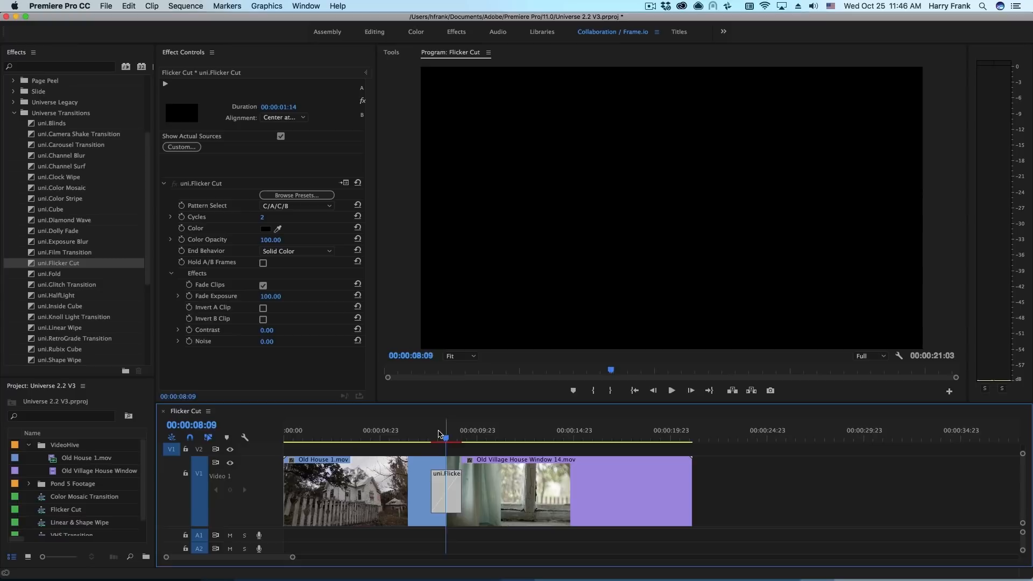
click(443, 437)
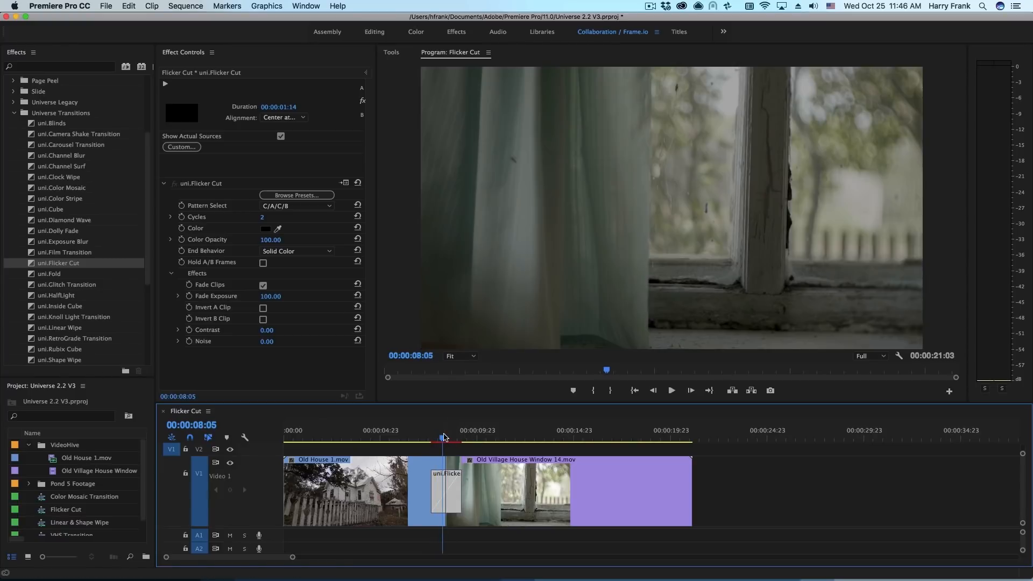
click(440, 436)
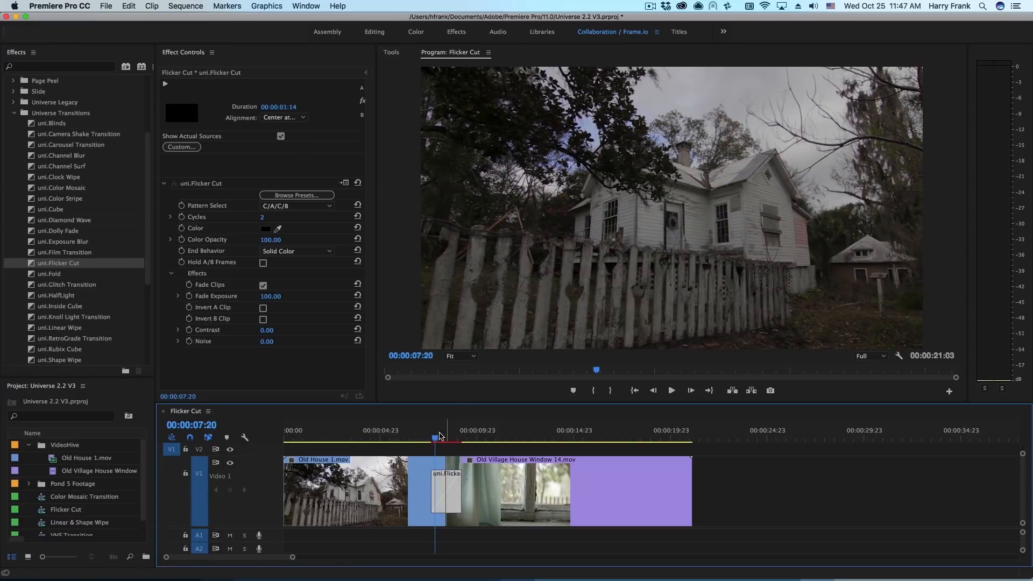
click(434, 440)
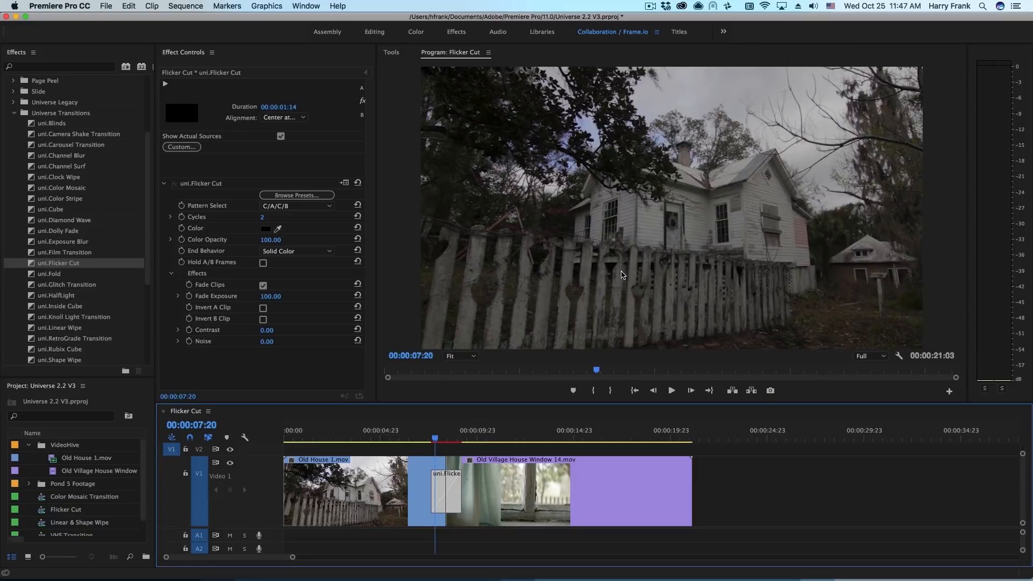
mouse_move(407, 273)
text(300)
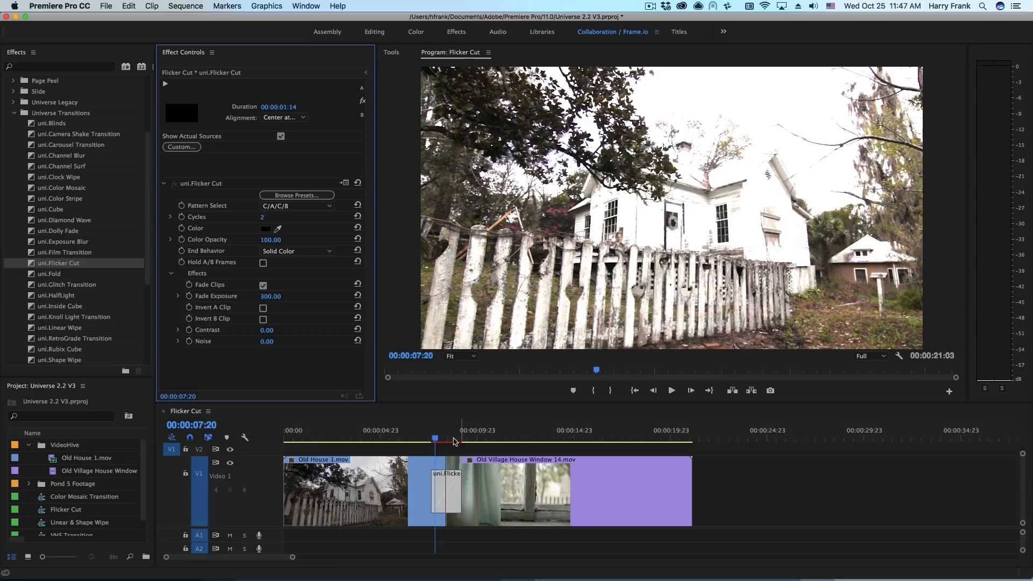
click(415, 438)
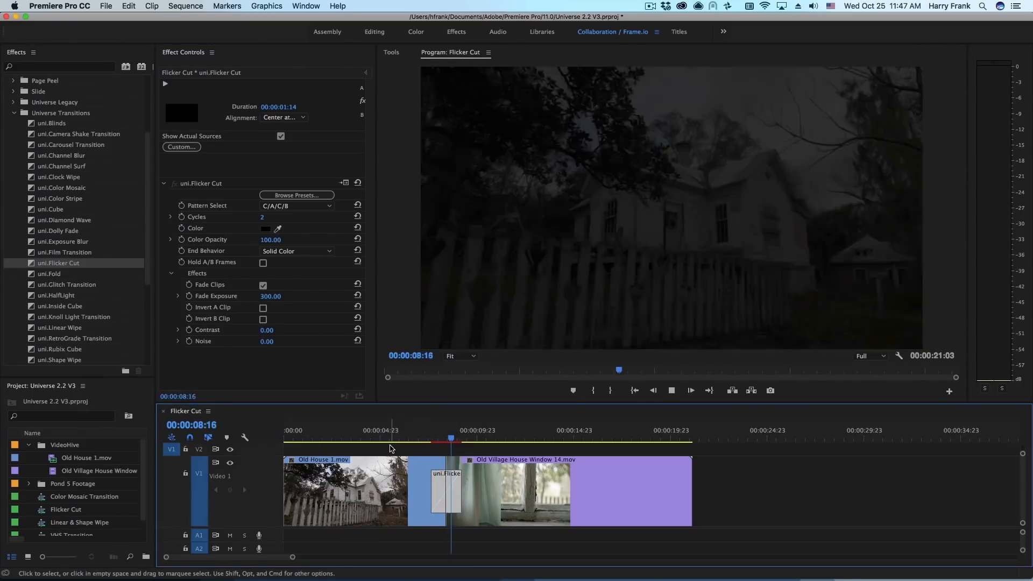
click(423, 438)
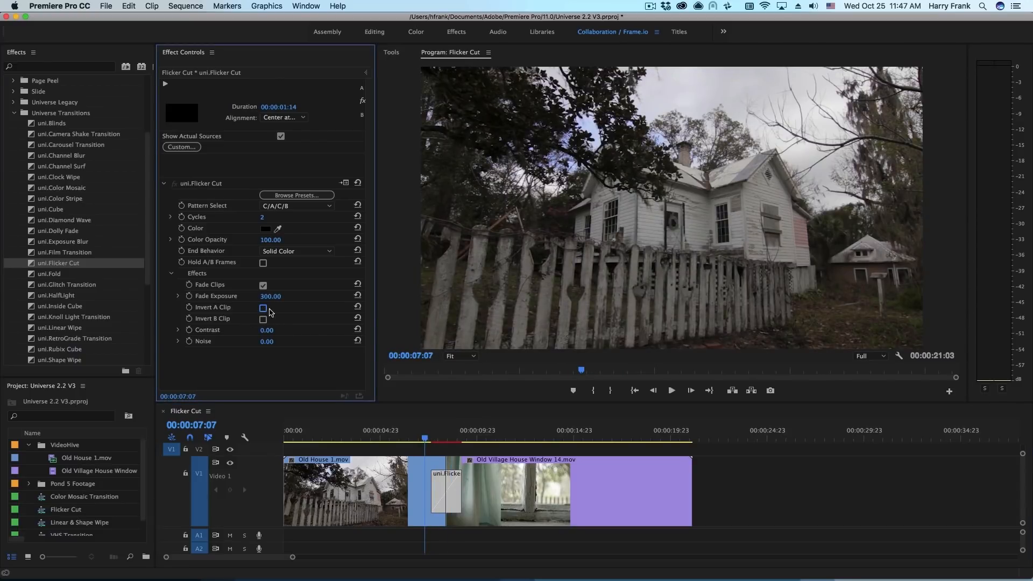
- Toggle Invert A Clip off and set Contrast 42 and Noise 28
click(263, 308)
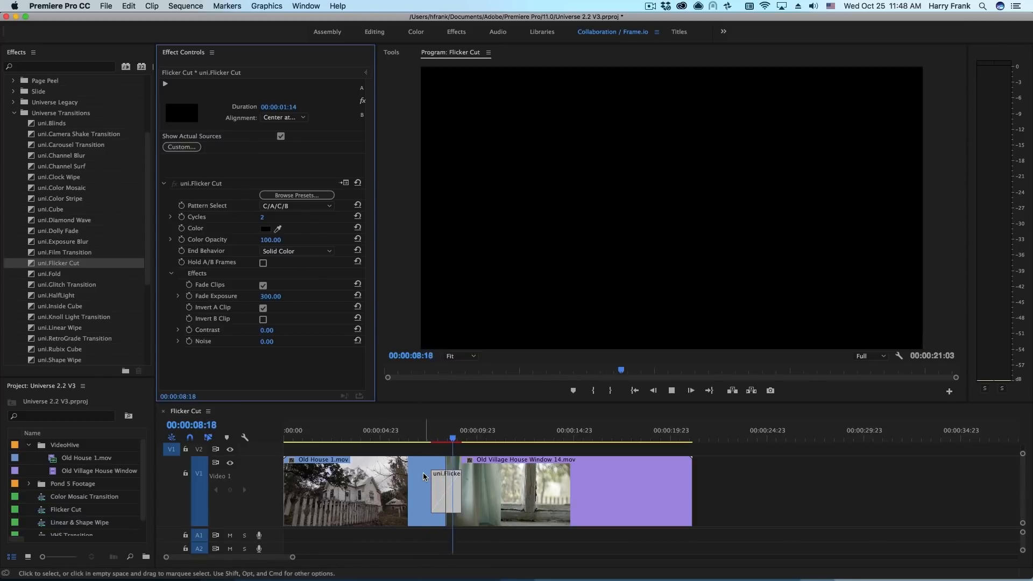
click(451, 440)
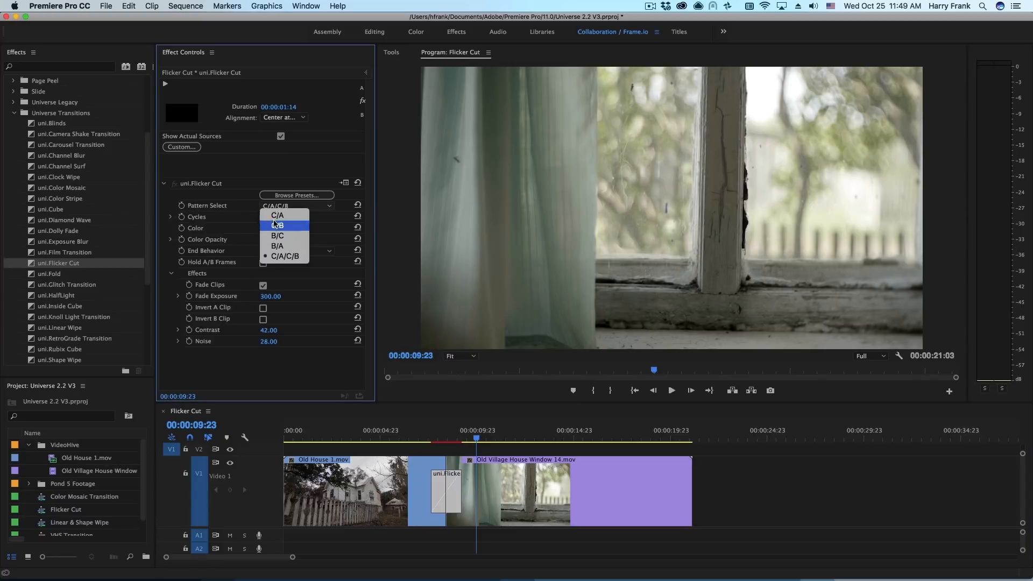
- Use the B/A pattern with 3 cycles, preview it, and pick an End Behavior
click(277, 215)
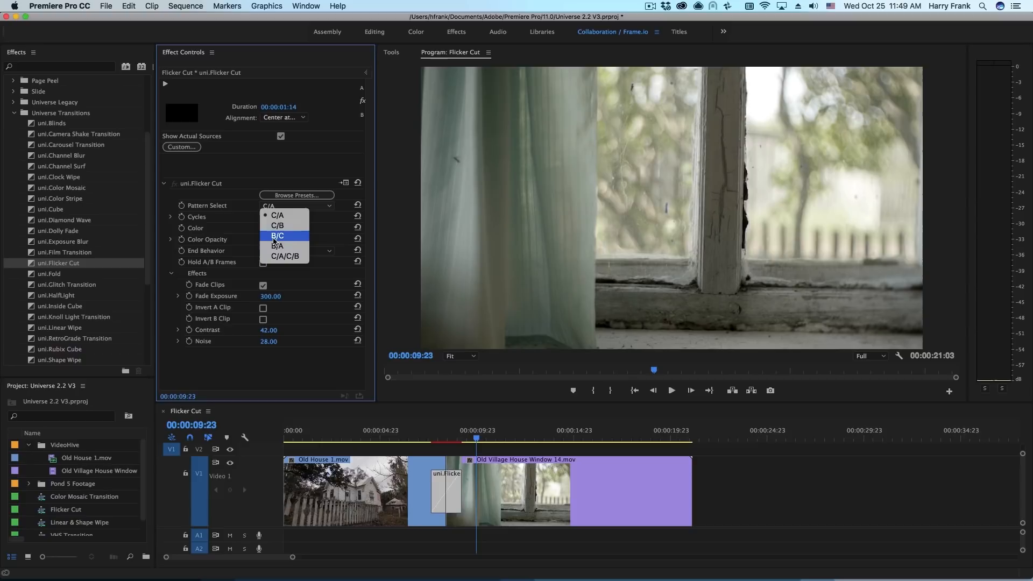
click(277, 247)
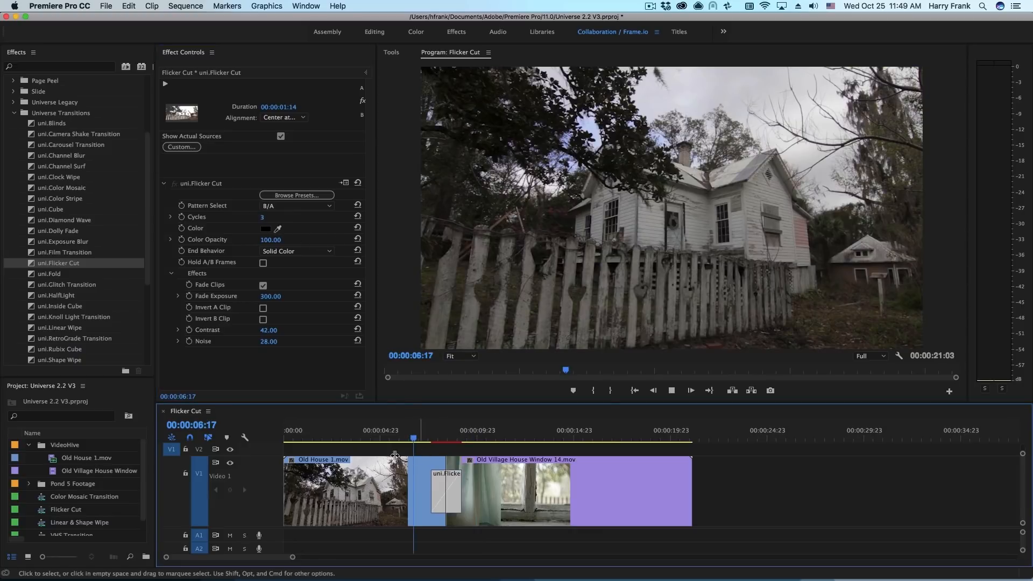
click(445, 430)
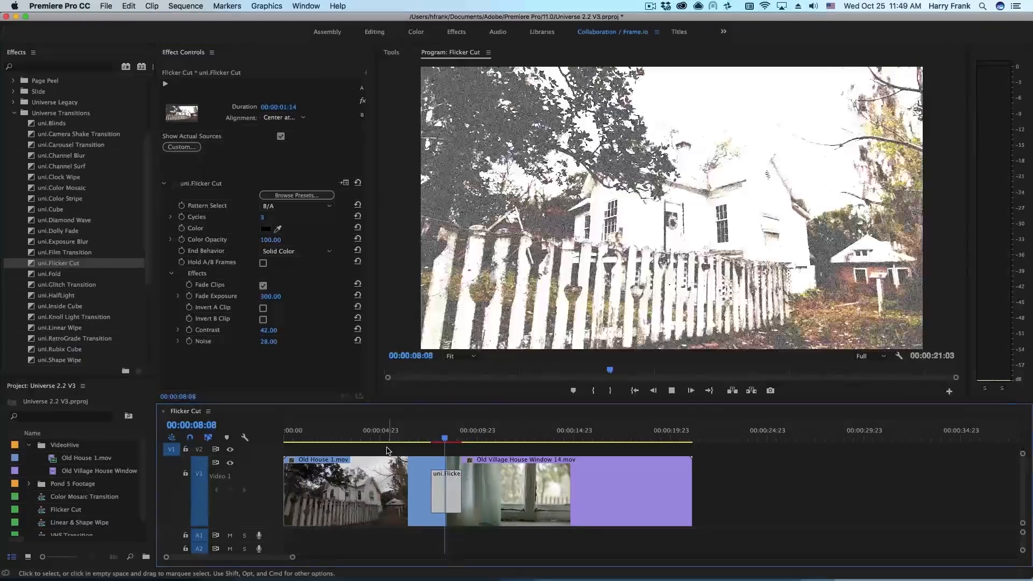
click(296, 251)
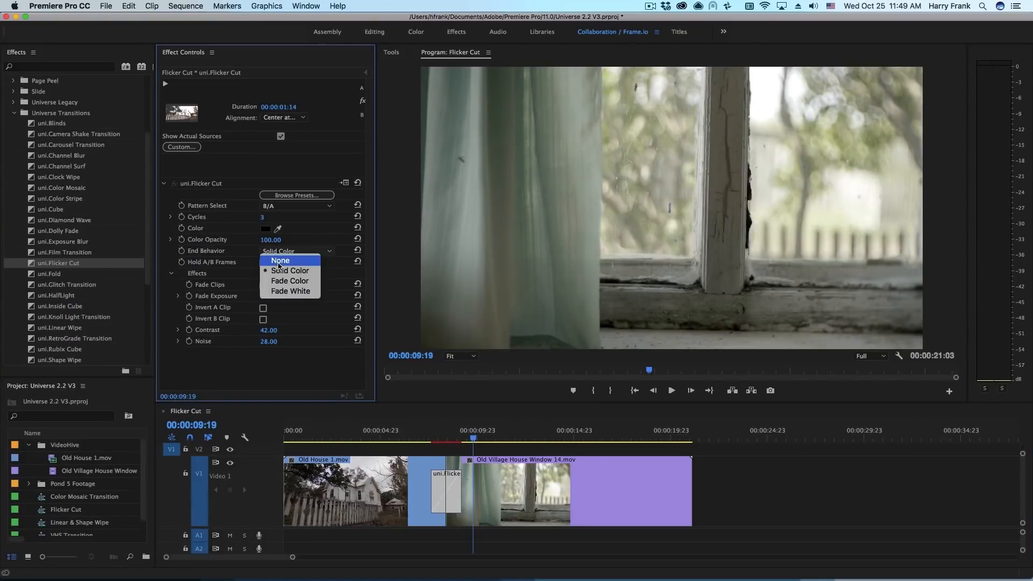
click(280, 260)
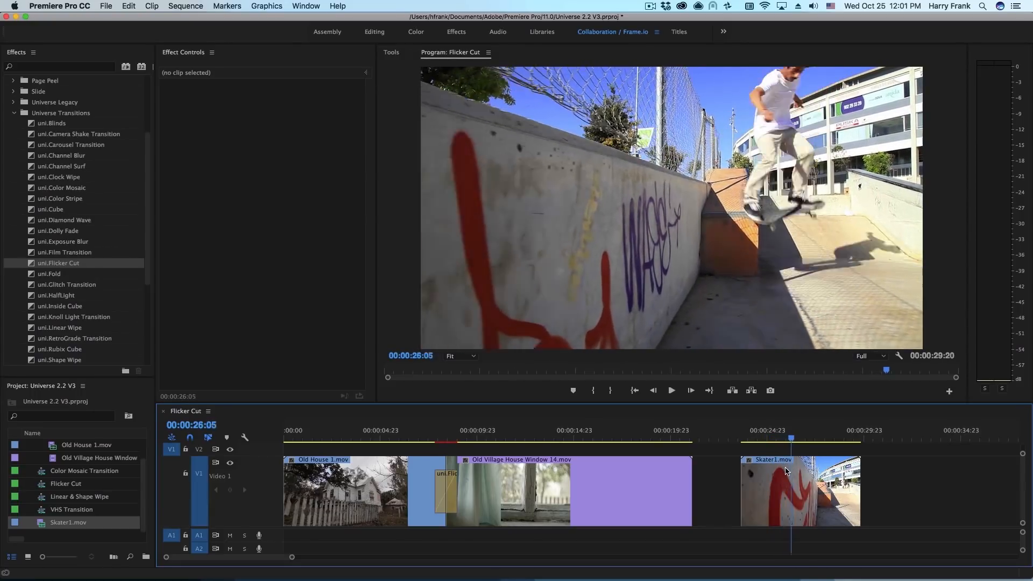
- Add Skater1.mov to V1, razor it, and apply uni.Flicker Cut at the split
click(801, 491)
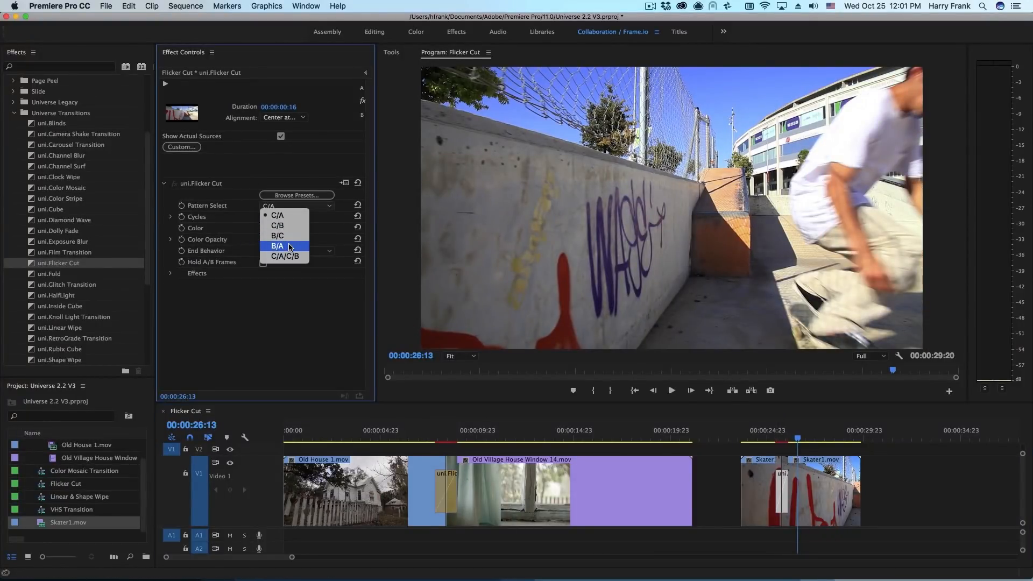
- Give the skateboard transition B/A pattern, 1:04 duration, End Behavior None, Contrast 17
click(277, 246)
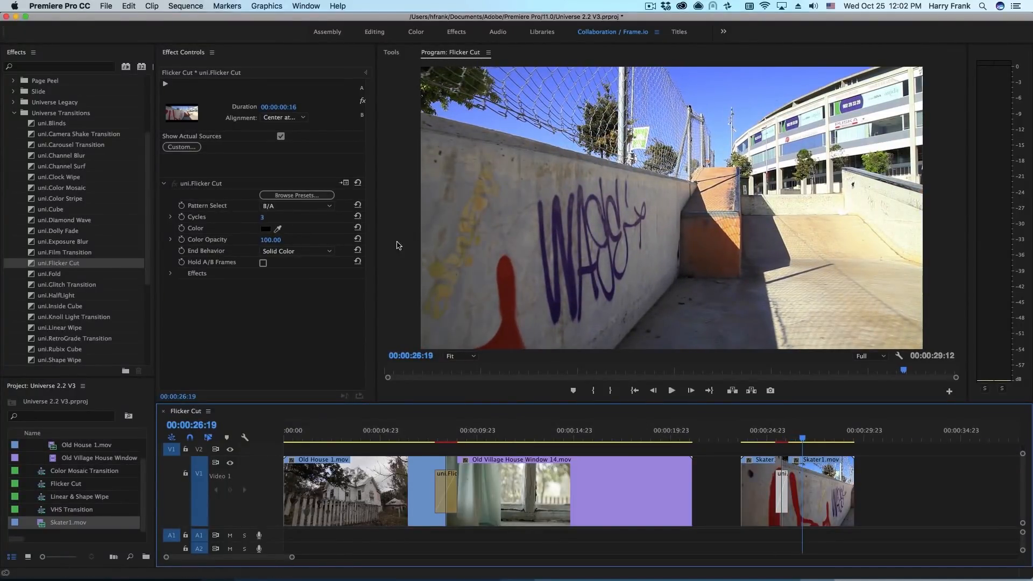
click(296, 251)
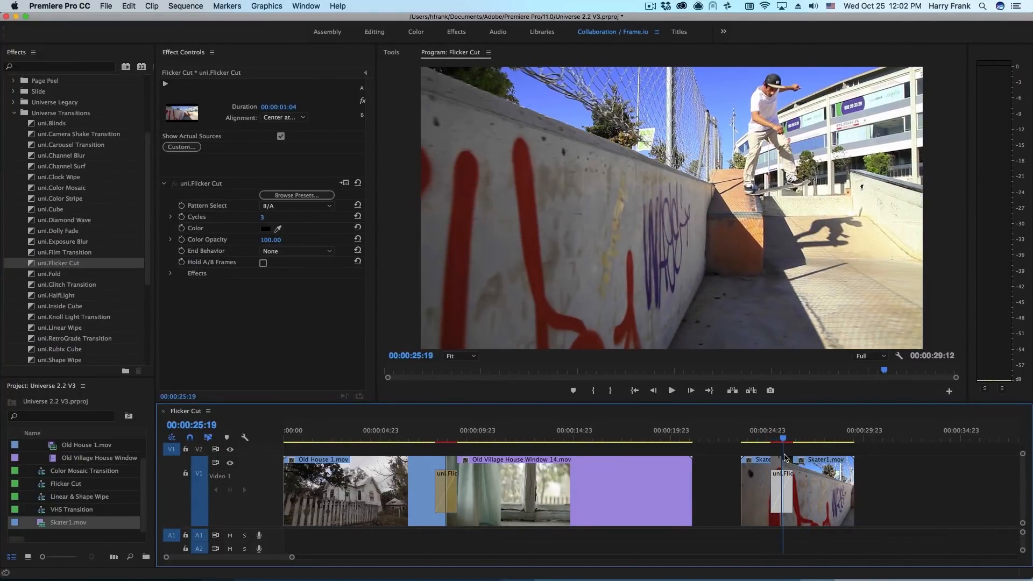
click(170, 273)
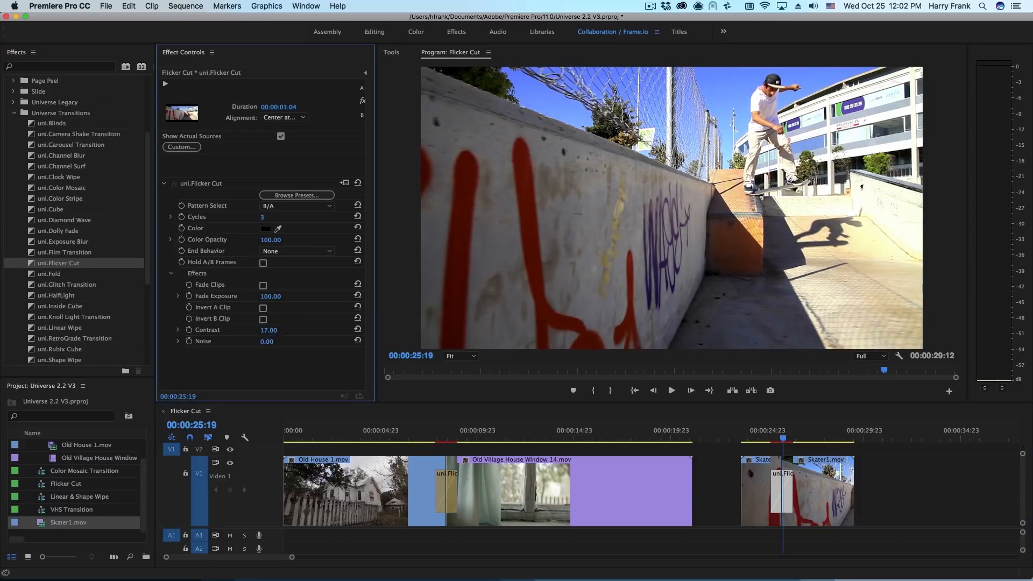
click(263, 308)
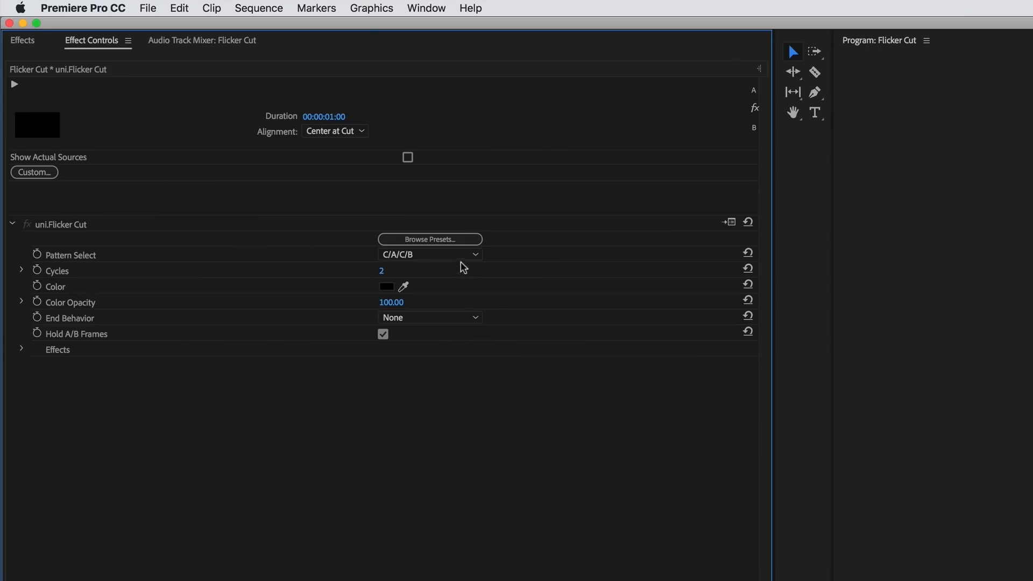
mouse_move(438, 249)
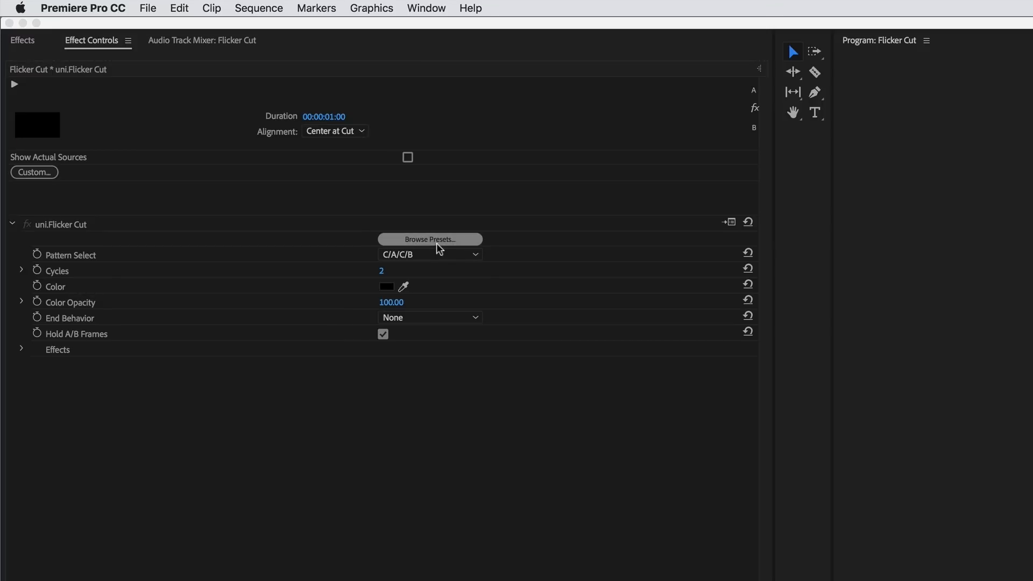
- Open the Flicker Cut preset browser, listing presets like B_C, C_A and C_A_C_B
click(429, 239)
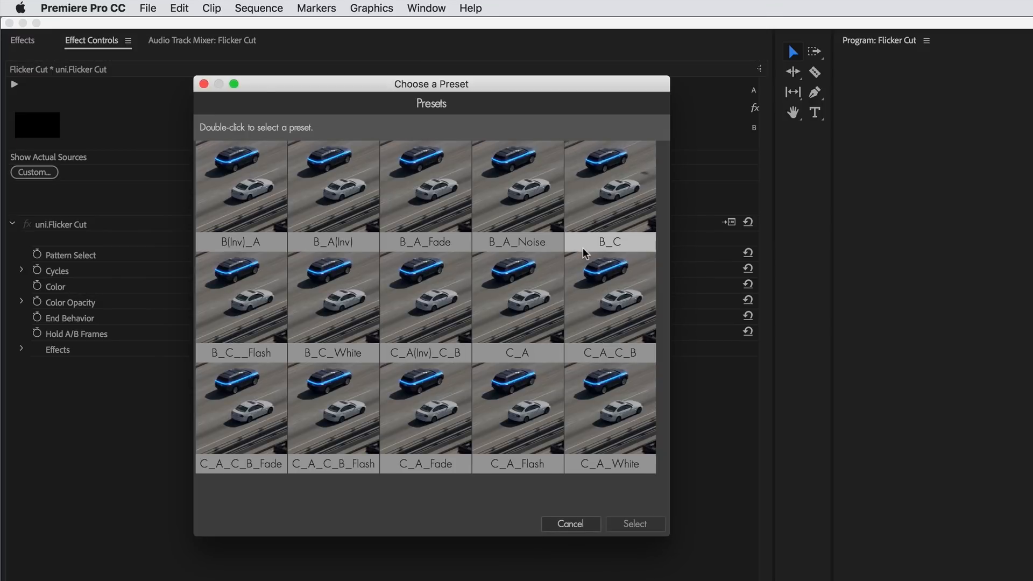